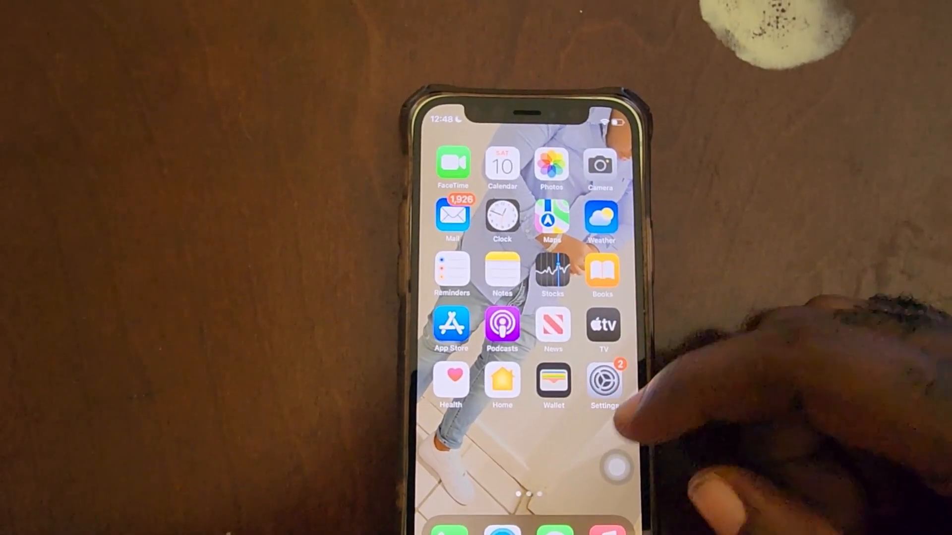
# Step: Launch the Settings app from the iPhone Home Screen
pyautogui.click(603, 381)
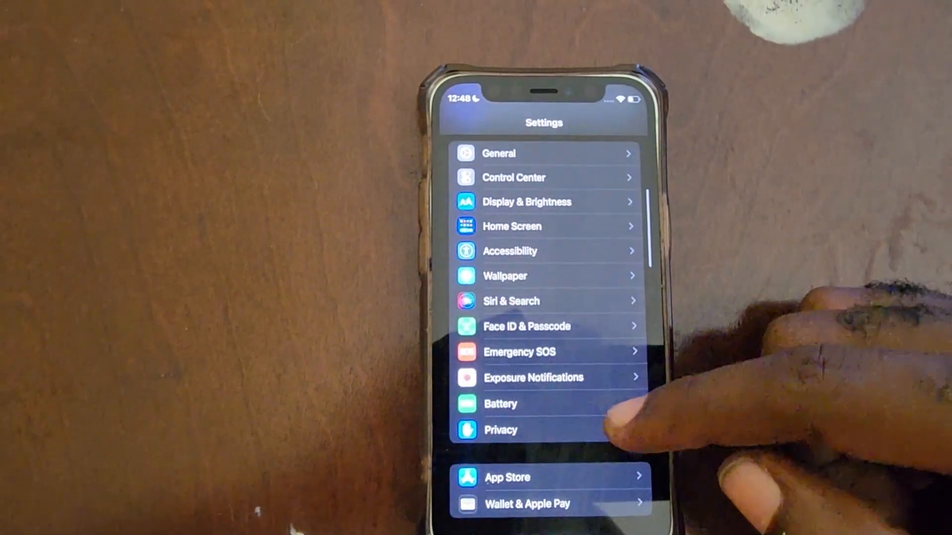
# Step: Go to Privacy, then Tracking, to show the per-app tracking toggles
pyautogui.click(500, 430)
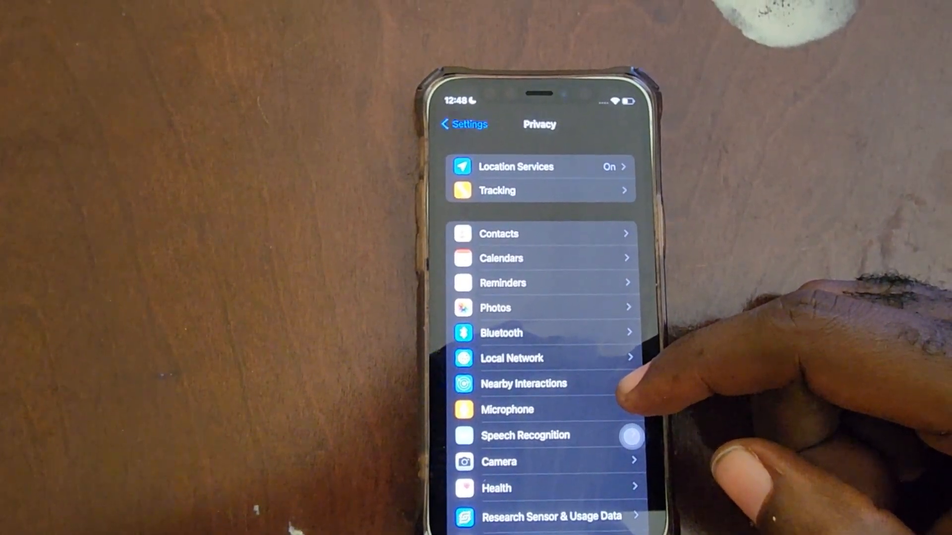
pyautogui.click(497, 190)
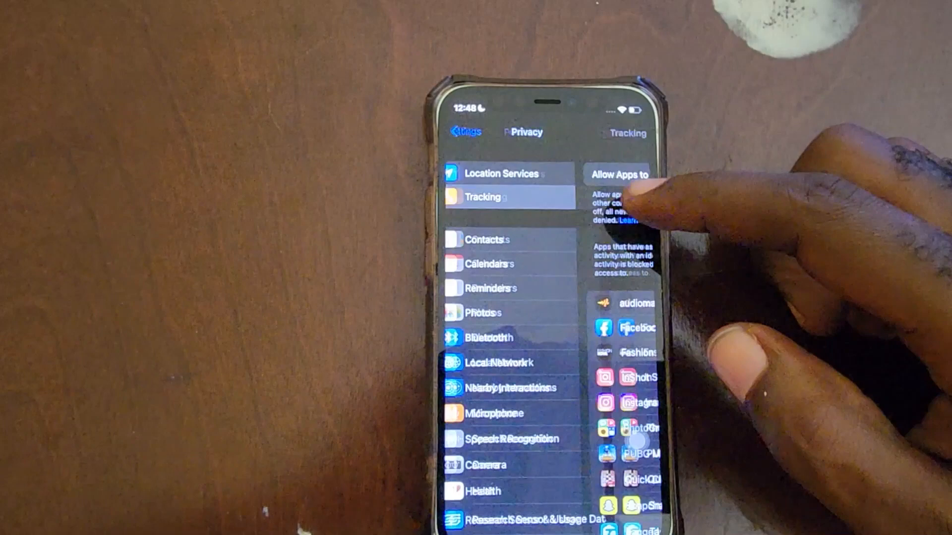
pyautogui.click(483, 197)
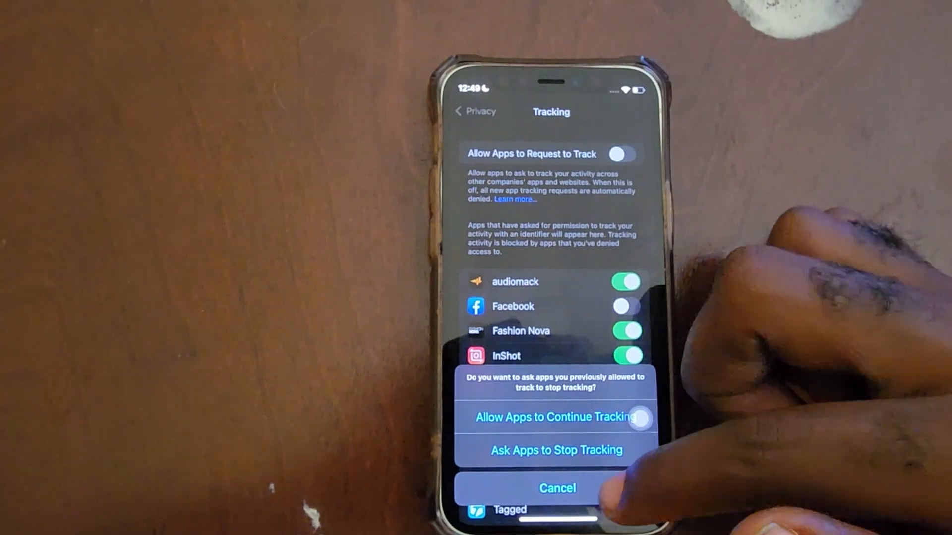
pyautogui.click(552, 417)
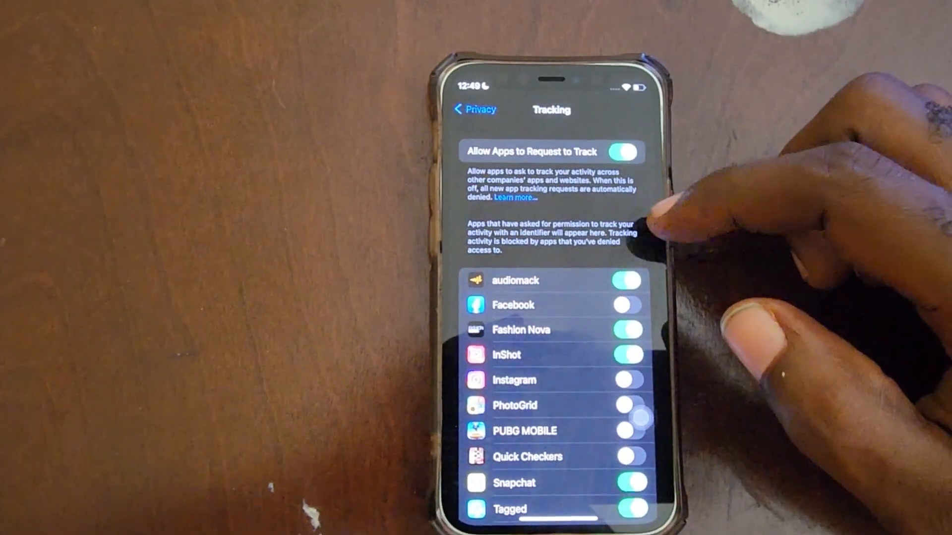
pyautogui.scroll(-3)
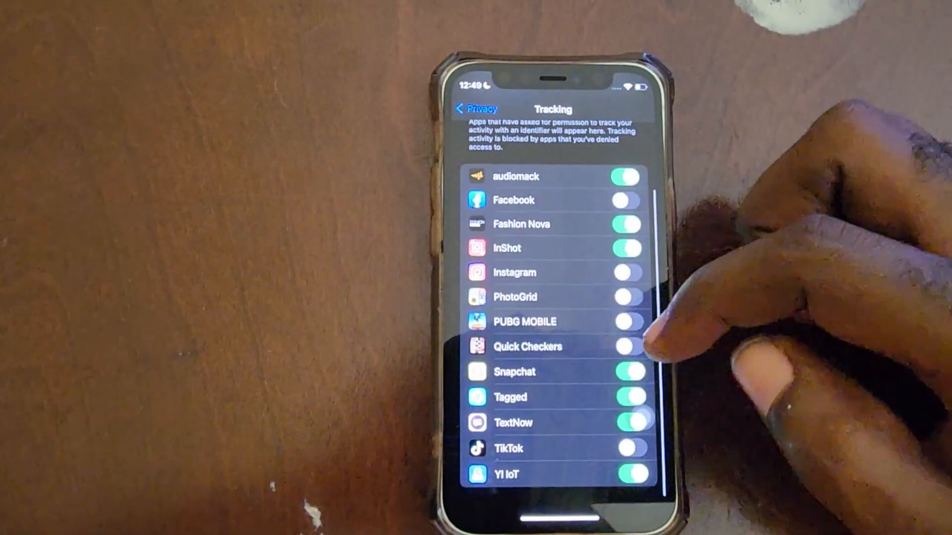